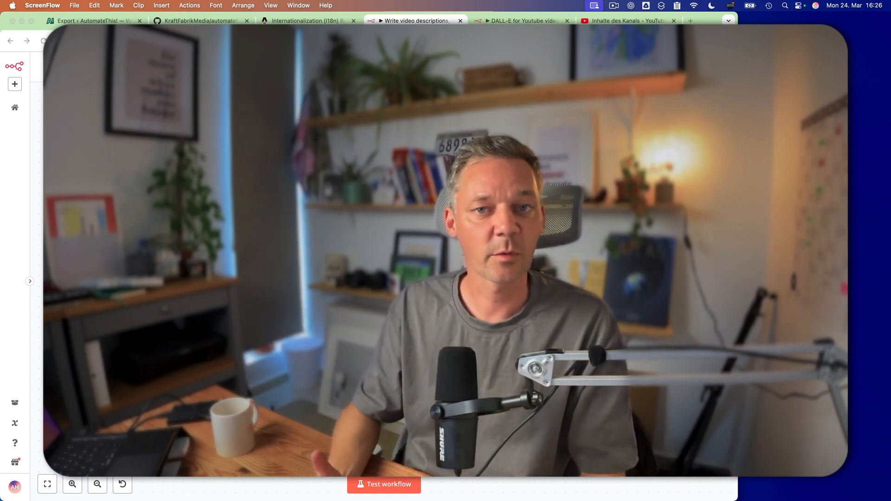
Step: Paste the video transcript ending 'Thanks for watching' into Edit Fields' transcript field
click(415, 21)
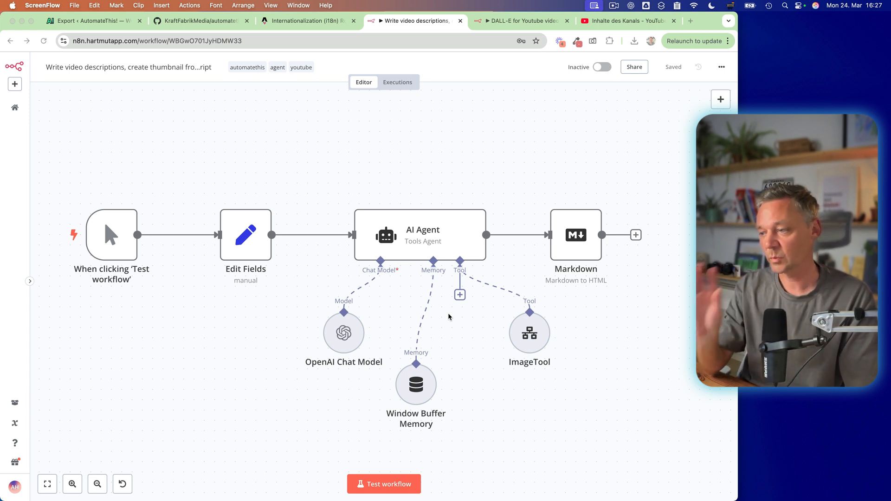
mouse_move(344, 161)
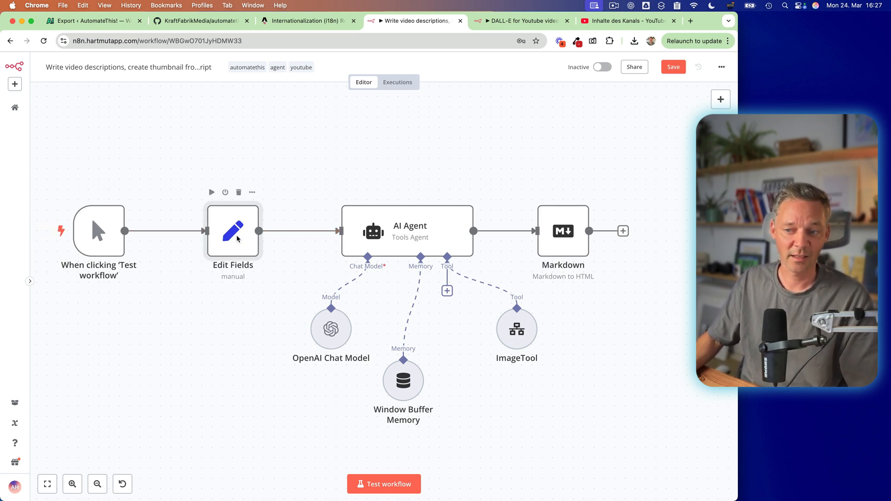
double_click(233, 231)
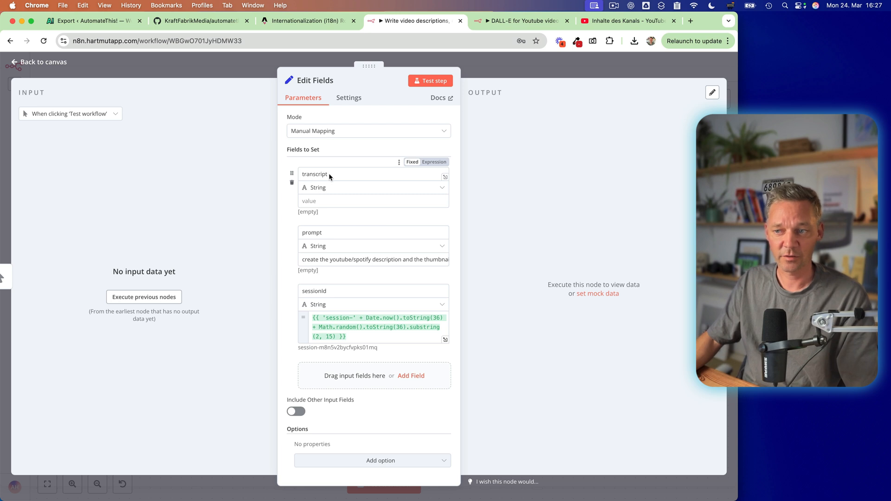
click(372, 201)
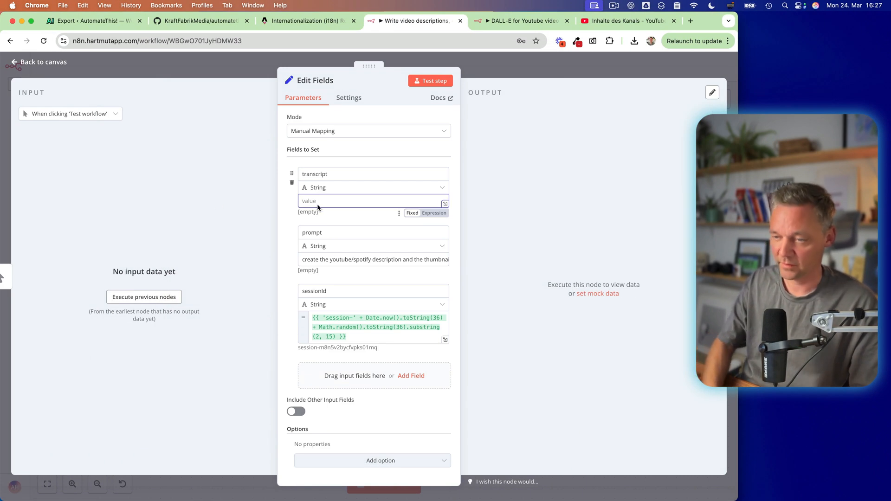
text(called. And see you in the next one. Thanks for watching)
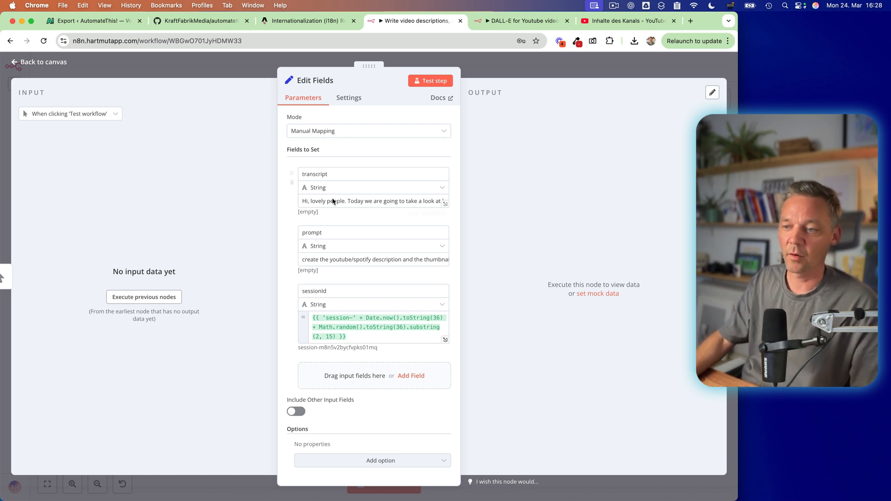
mouse_move(373, 201)
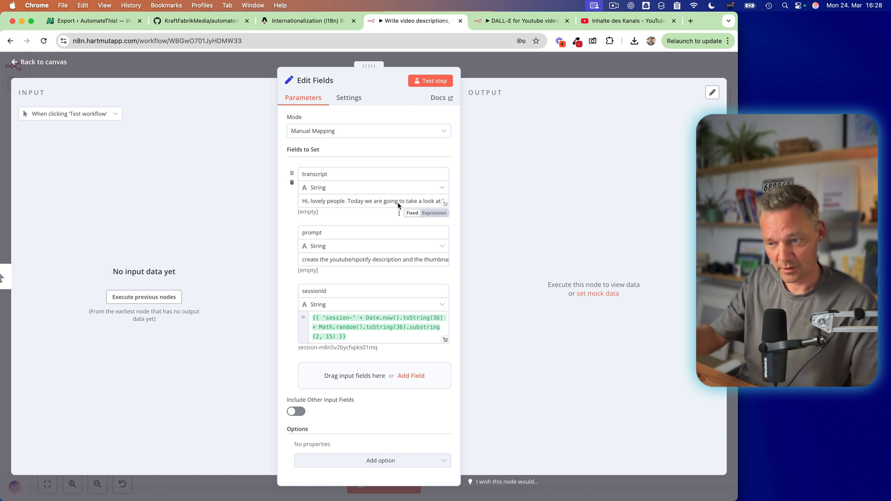
mouse_move(315, 311)
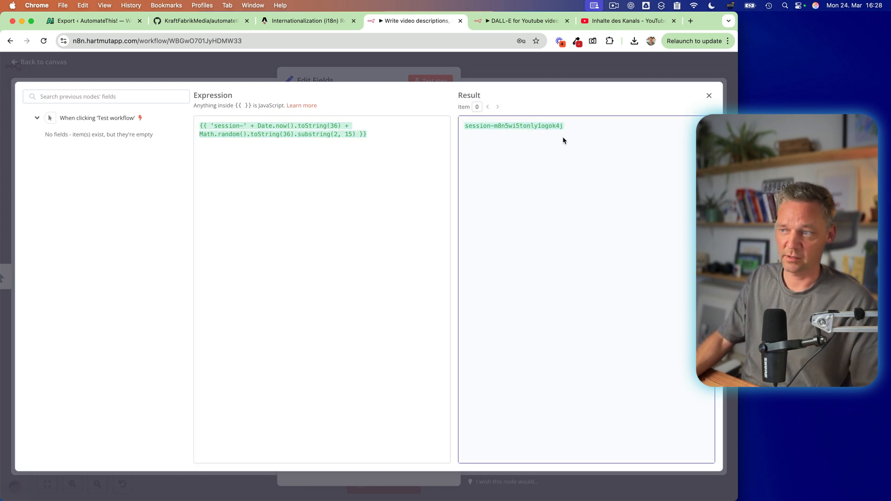
click(709, 96)
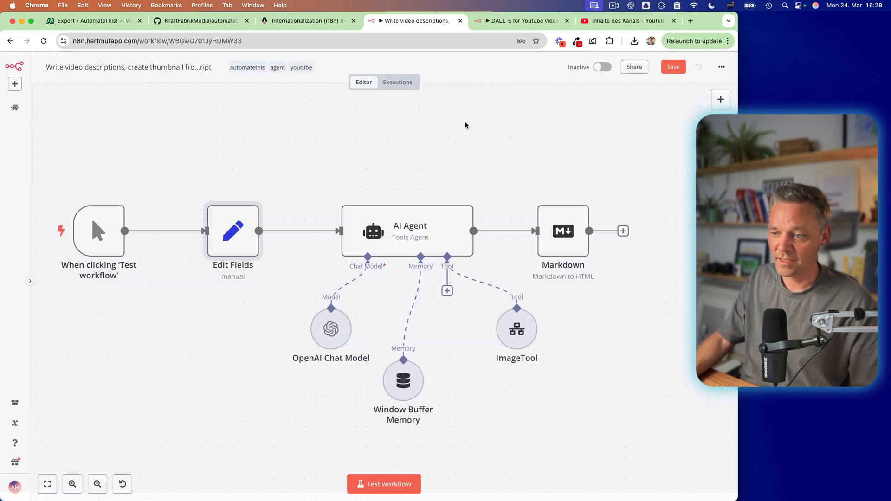
double_click(402, 380)
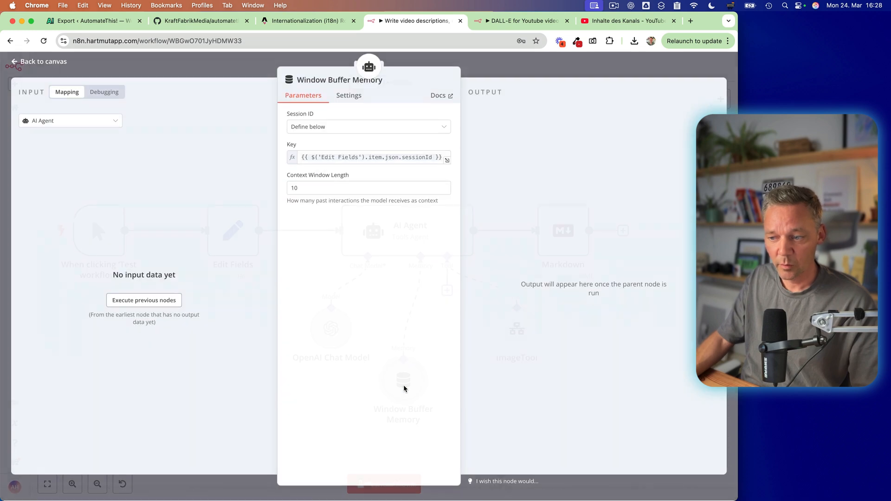
click(368, 157)
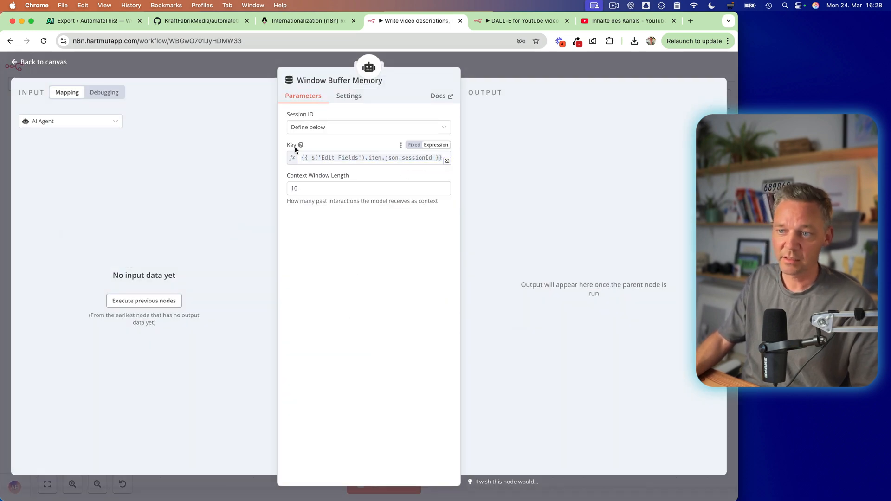
click(38, 61)
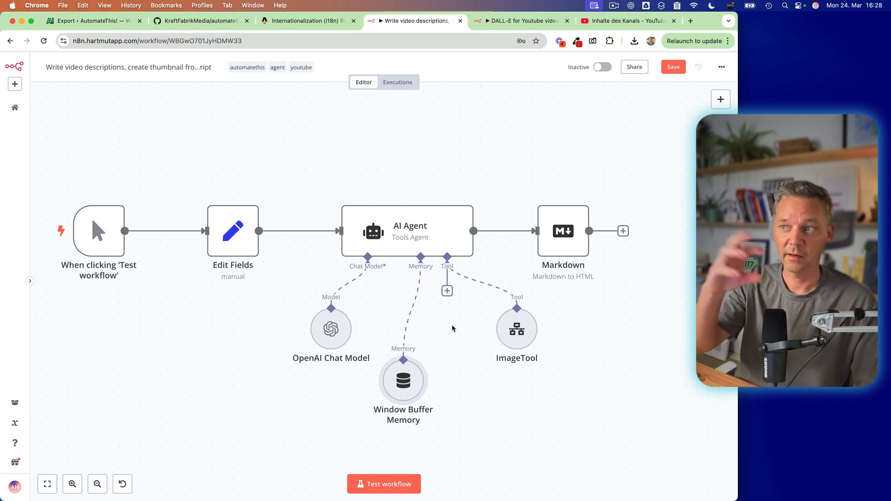
mouse_move(332, 330)
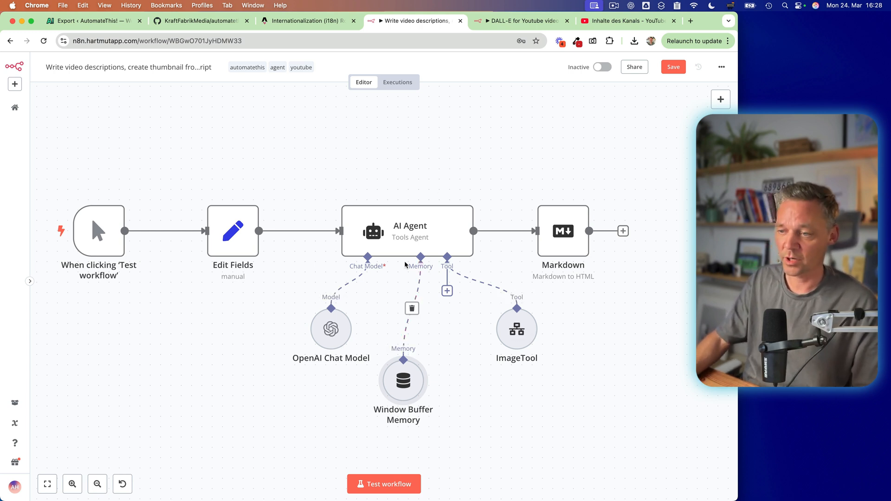
Step: Check the AI Agent's prompt-plus-transcript Text expression and run the trigger and Edit Fields nodes
double_click(410, 231)
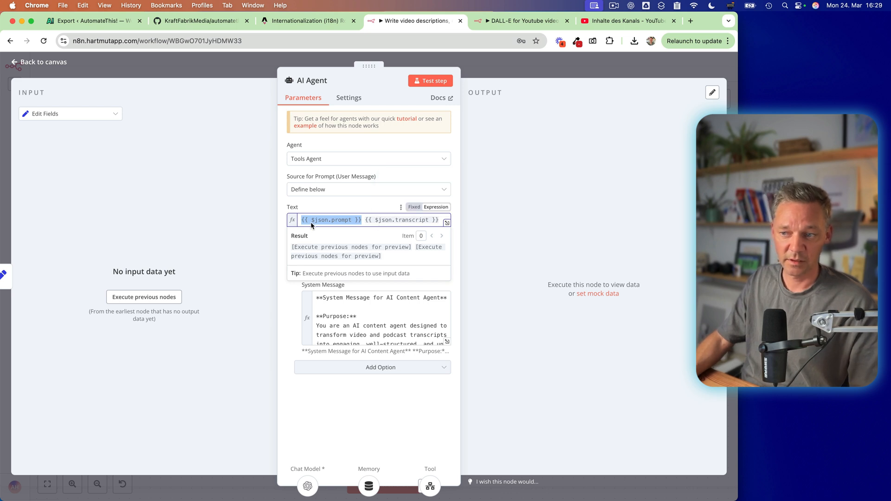
mouse_move(351, 226)
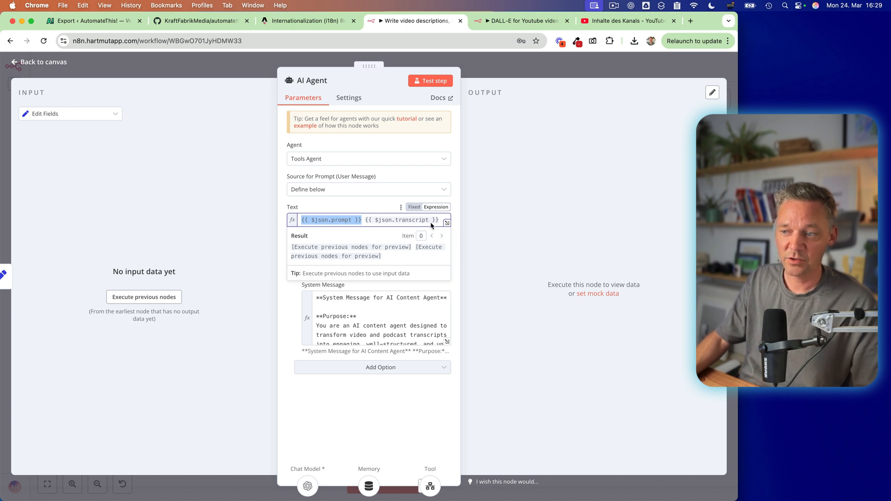
click(144, 296)
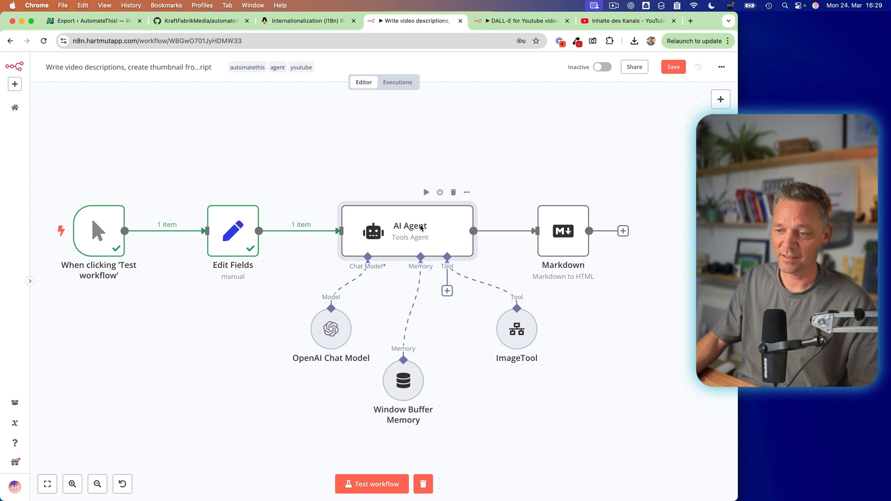
mouse_move(332, 329)
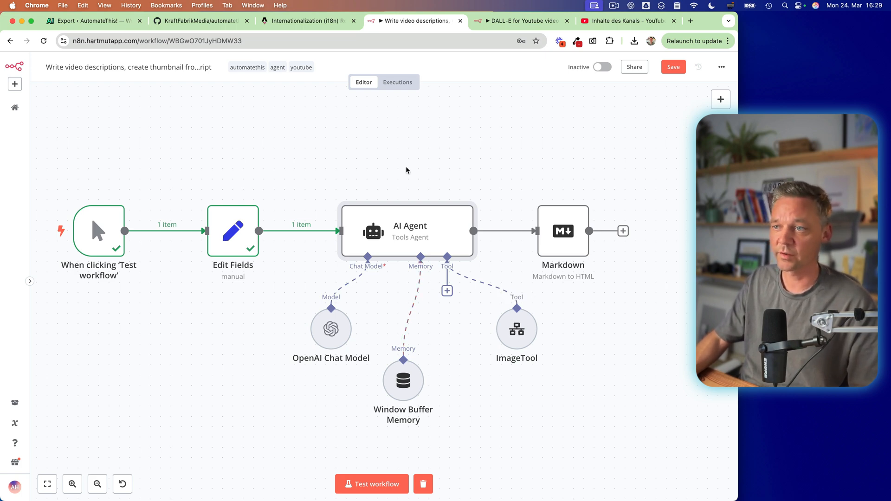
Step: Review ImageTool's description and imageprompt input, then open its DALL-E for Youtube videos sub-workflow
double_click(516, 328)
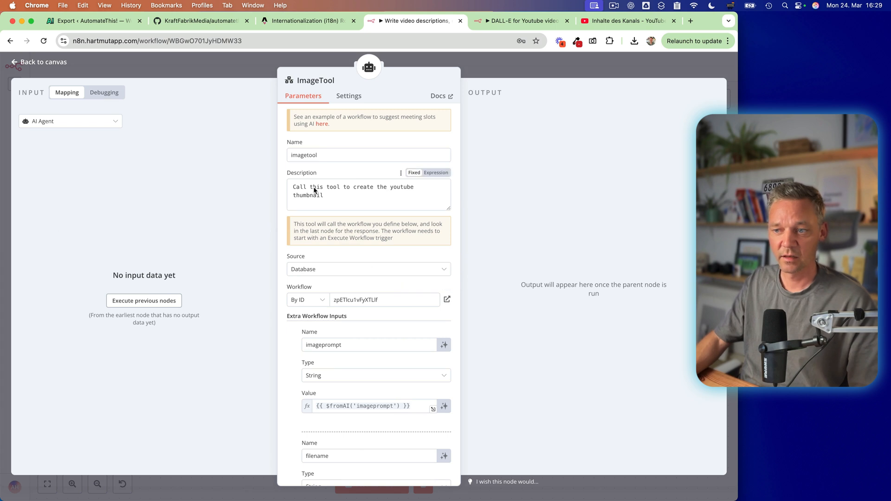
triple_click(352, 190)
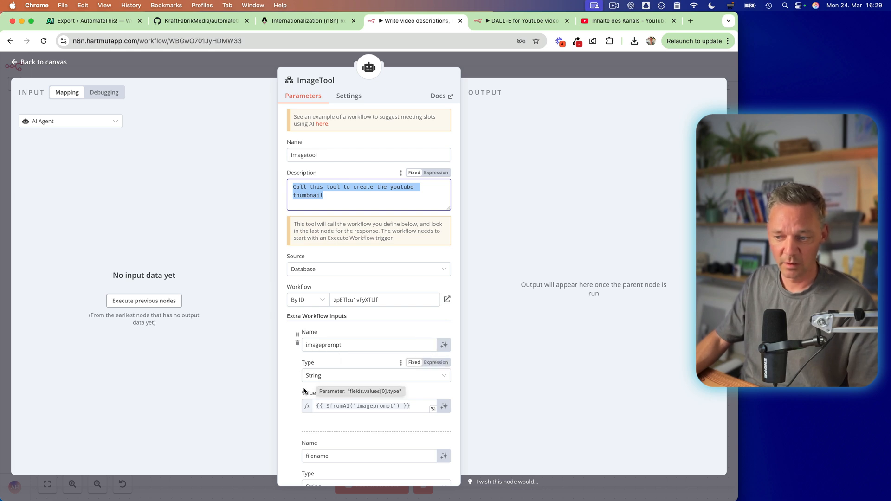
click(370, 372)
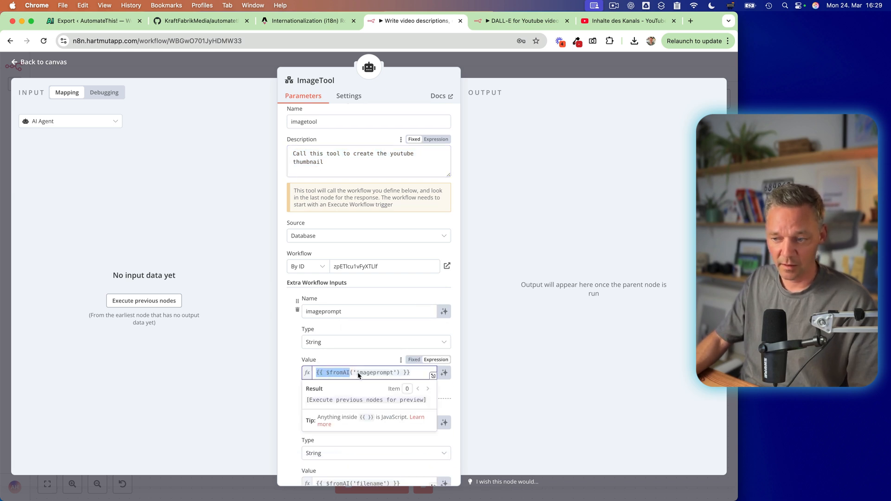
click(291, 383)
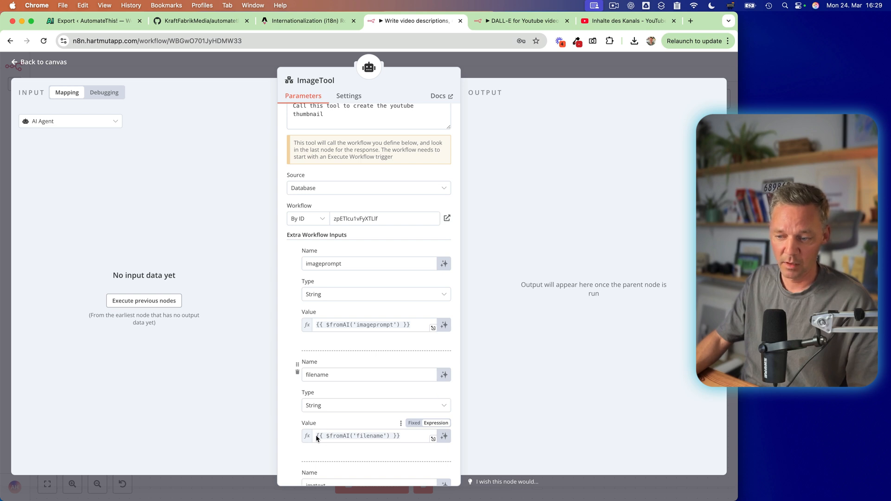
scroll(down, 3)
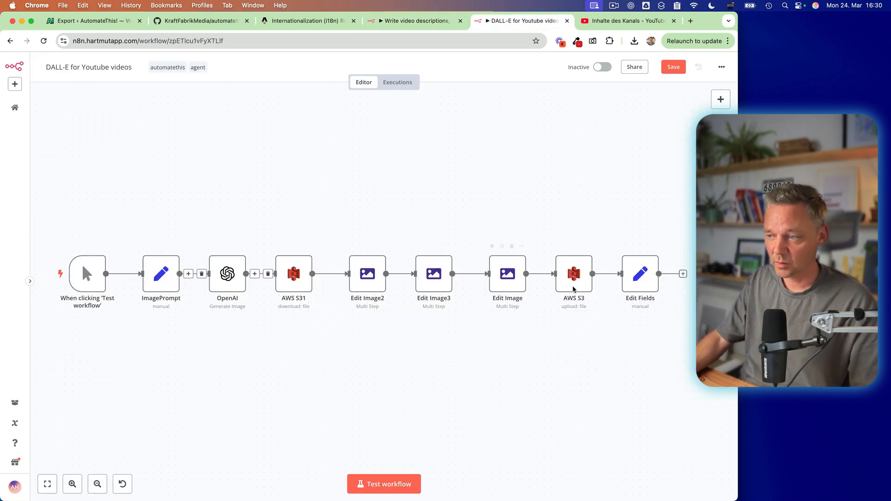
double_click(161, 274)
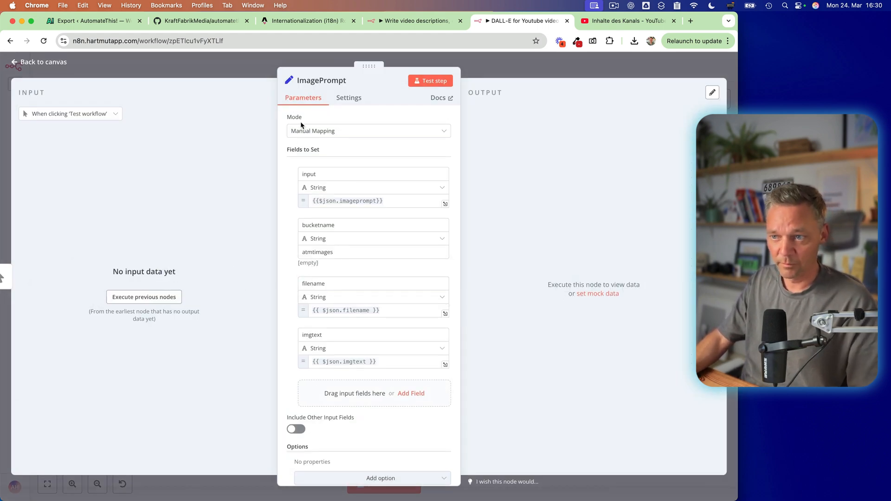
mouse_move(348, 201)
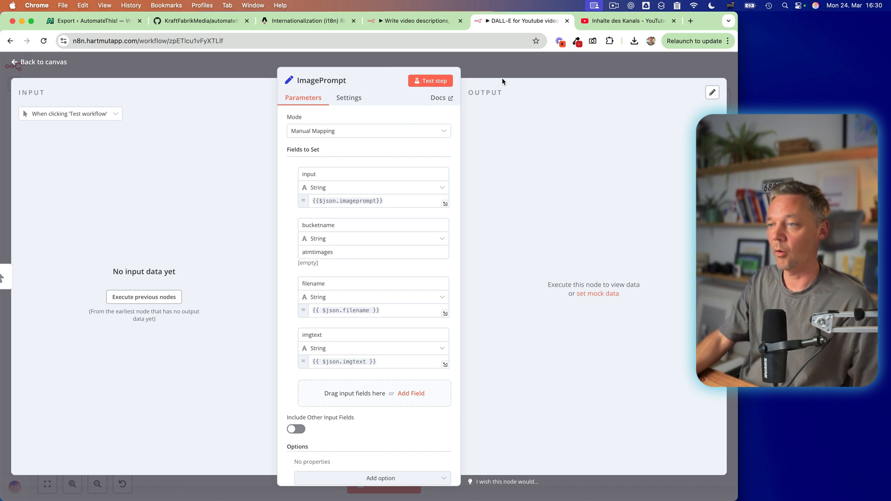
click(38, 62)
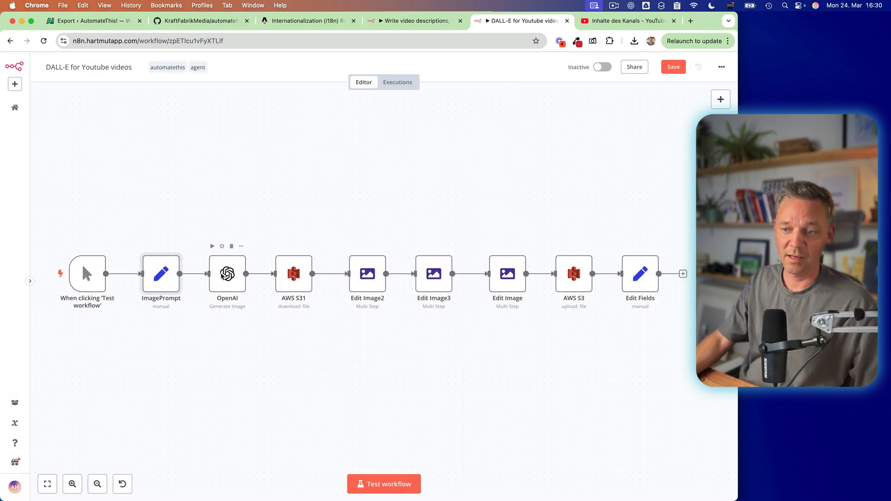
Step: Inspect the 1792x1024 DALL-E-3 OpenAI node and the AWS S3 download node, then return to canvas
double_click(227, 274)
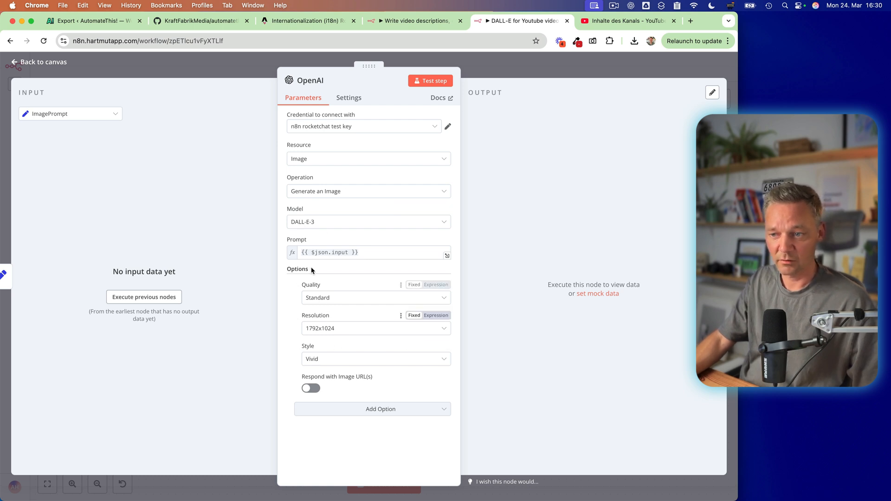
click(369, 252)
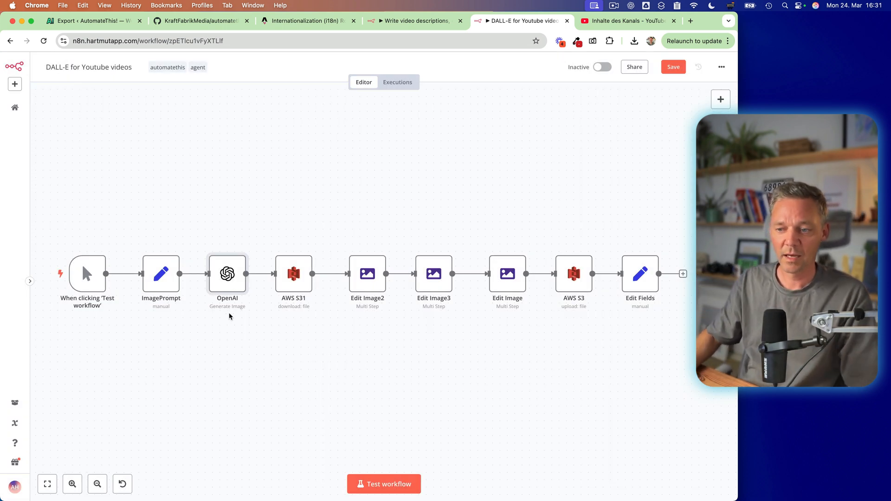
mouse_move(294, 273)
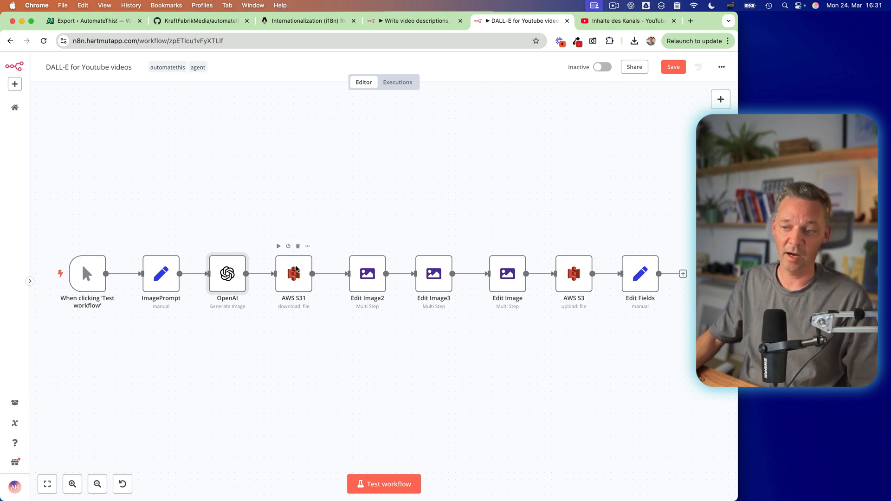
double_click(294, 273)
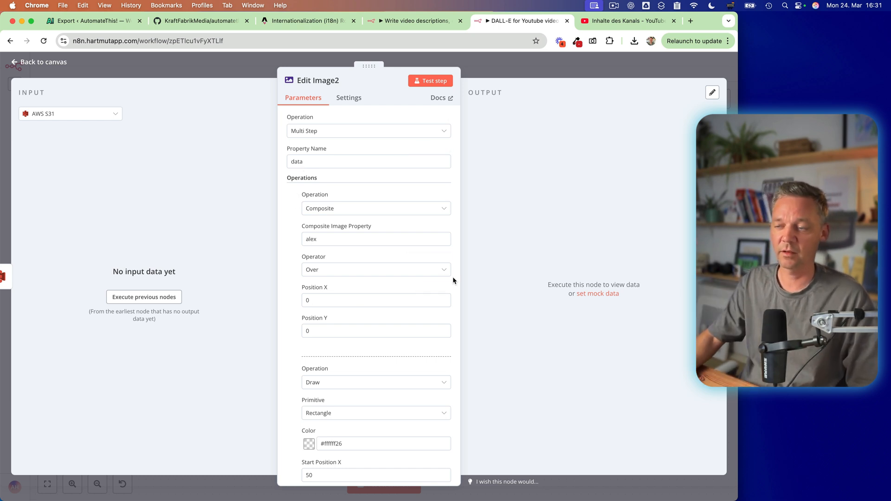
scroll(down, 3)
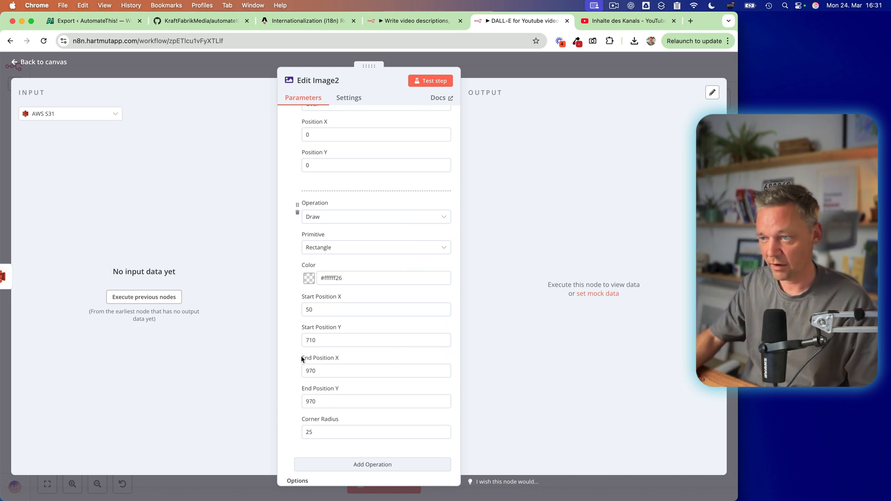
click(38, 62)
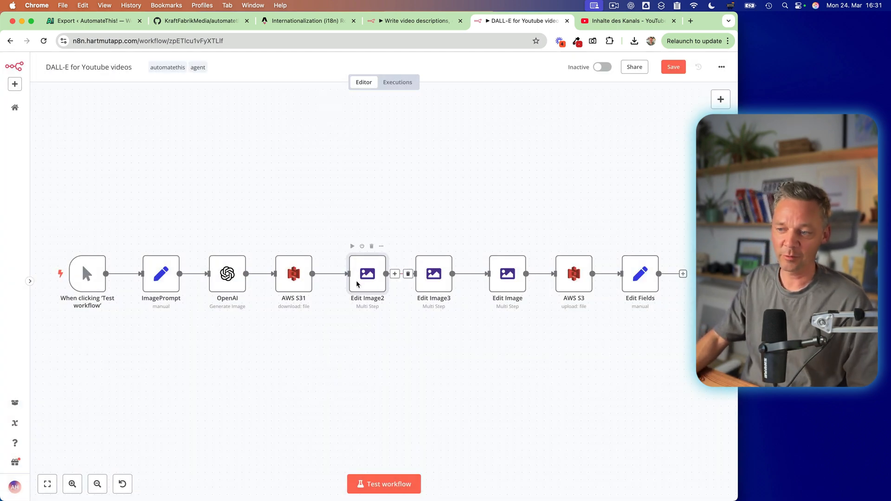
mouse_move(383, 347)
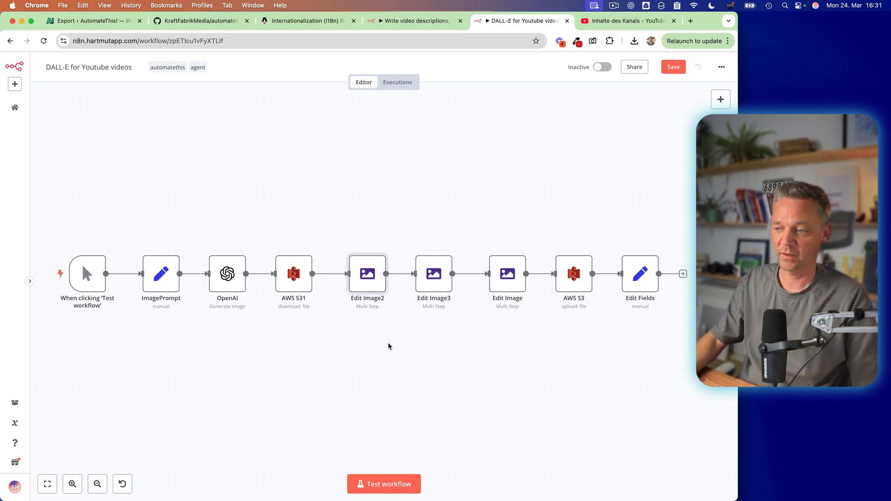
mouse_move(574, 279)
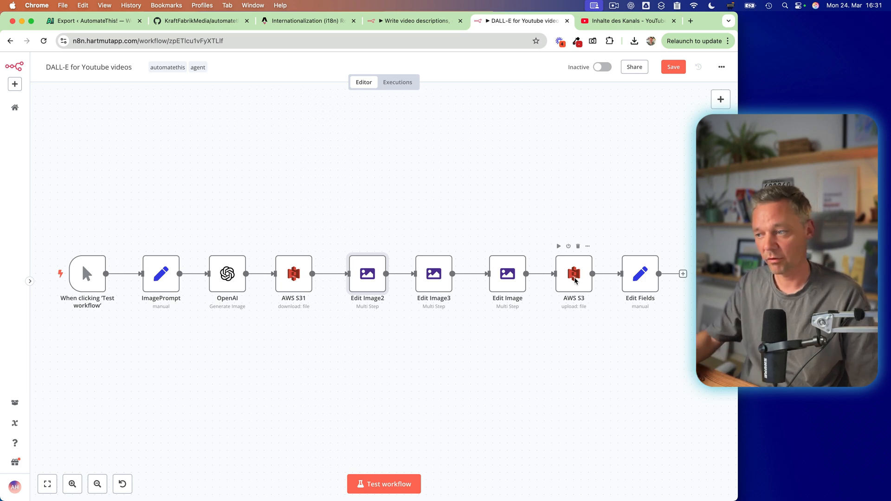
Step: Check the final Edit Fields S3 image URL, then switch to the video descriptions workflow
double_click(640, 273)
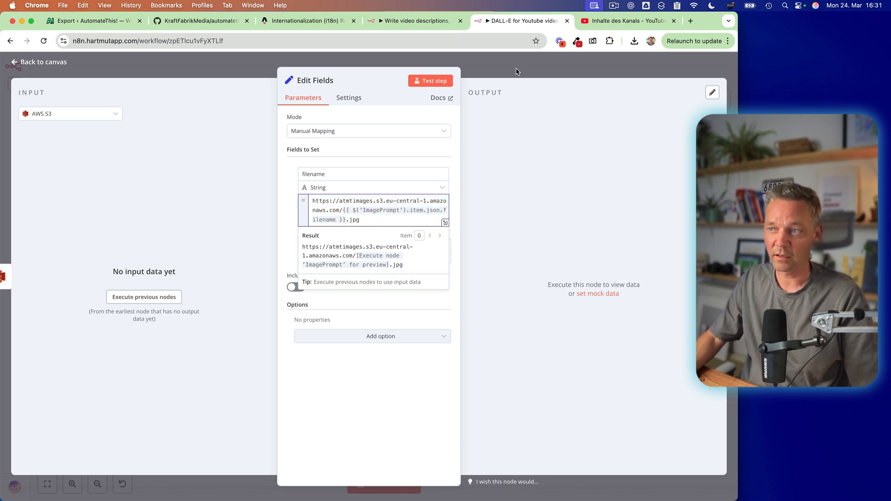
click(38, 61)
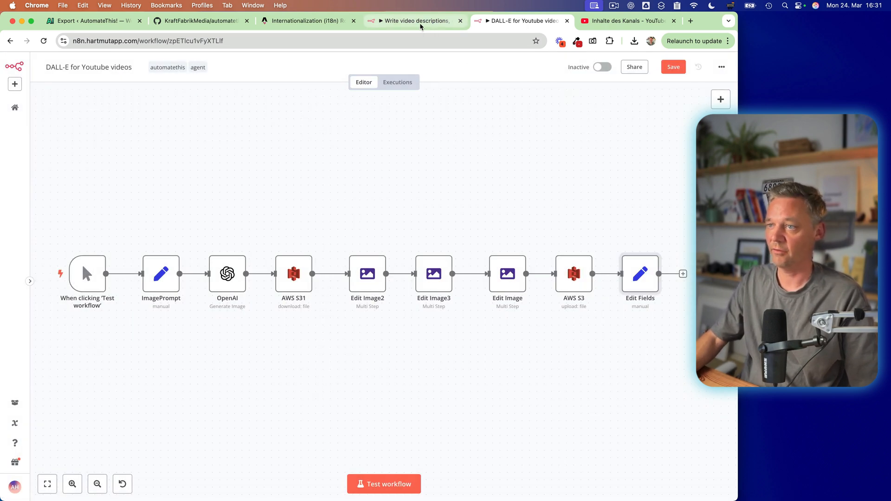
click(415, 21)
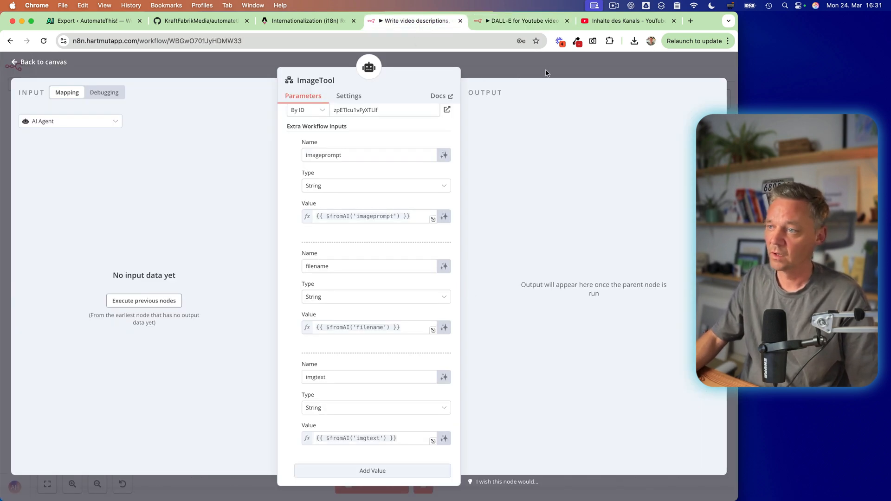
Step: Close ImageTool and run the whole video-description workflow until it executes successfully
click(38, 61)
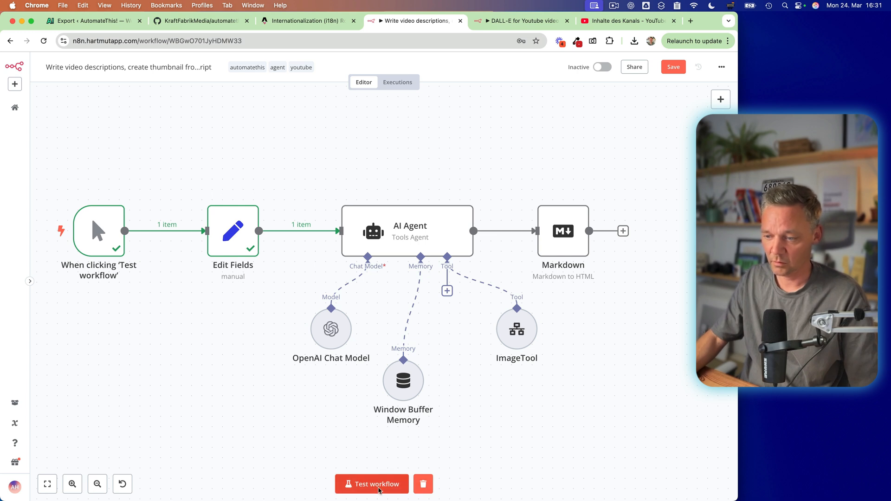
click(372, 483)
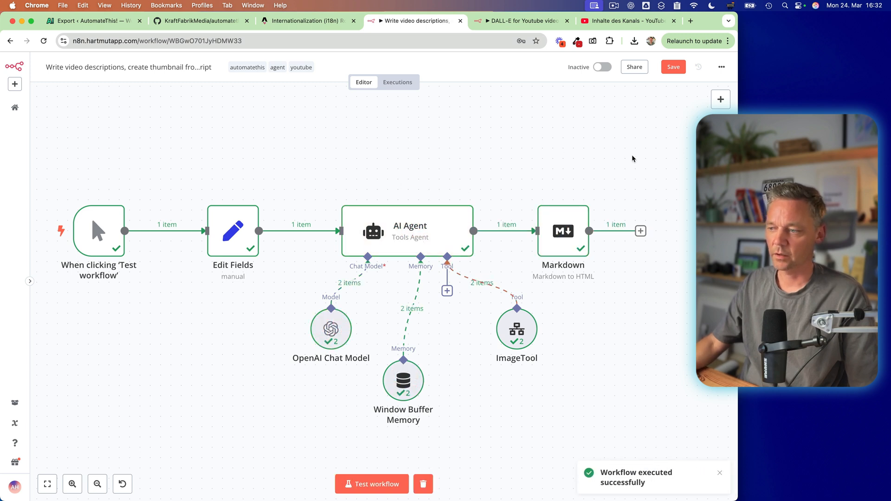
mouse_move(563, 231)
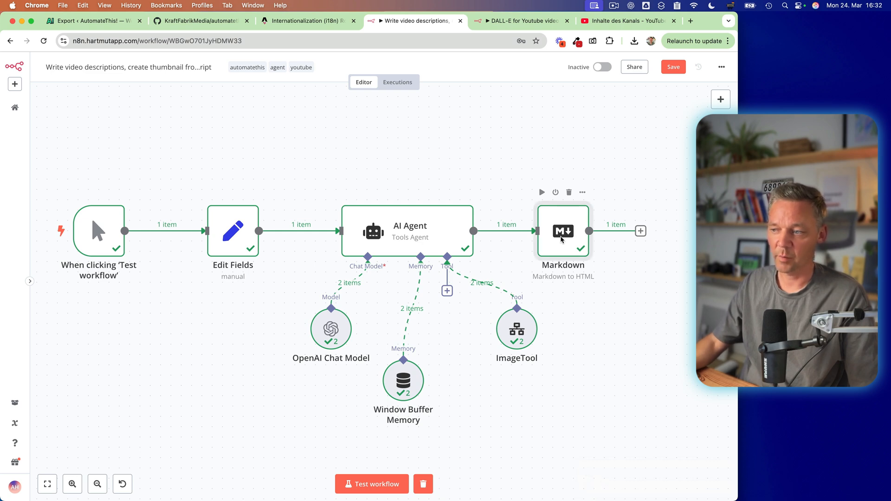
Step: Open the Markdown node to view the generated YouTube description and its HTML output
double_click(563, 231)
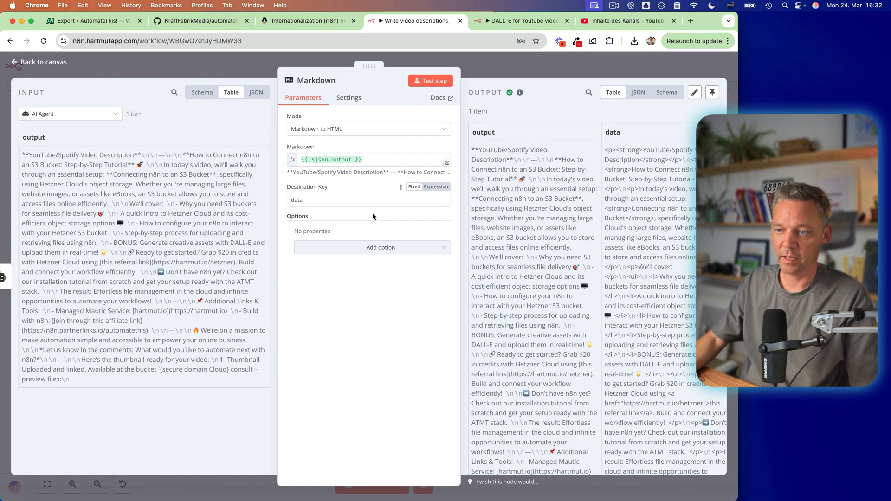
mouse_move(492, 144)
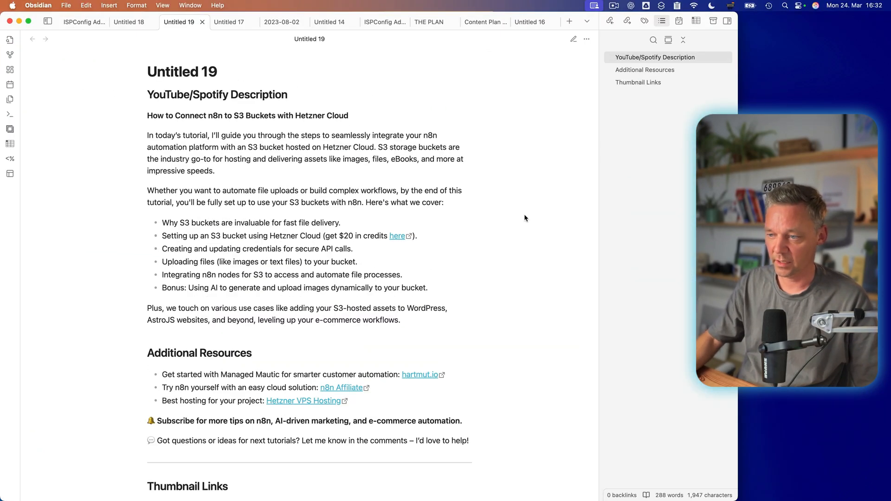
Step: Select all of the Untitled 19 note and switch it out of reading view
key(cmd+a)
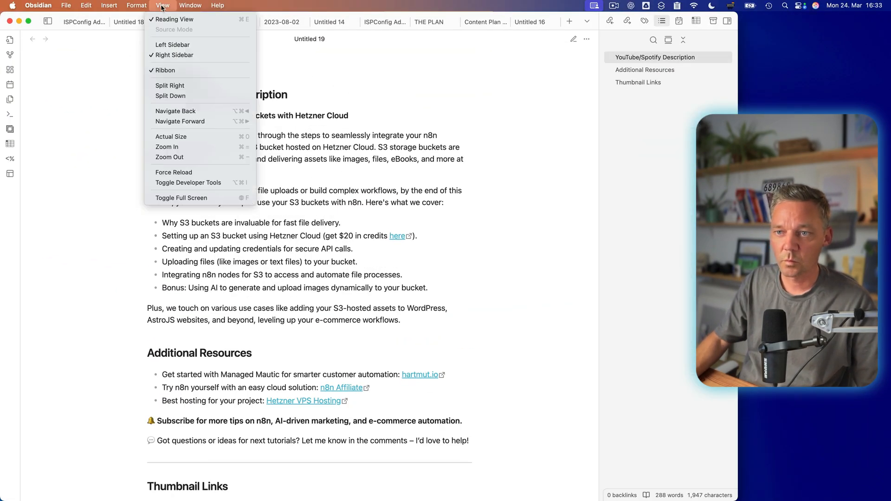
mouse_move(167, 147)
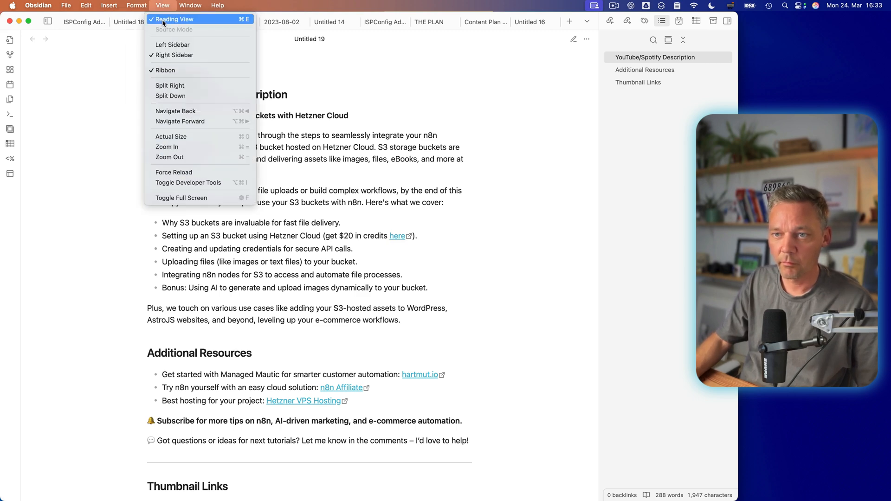
click(174, 29)
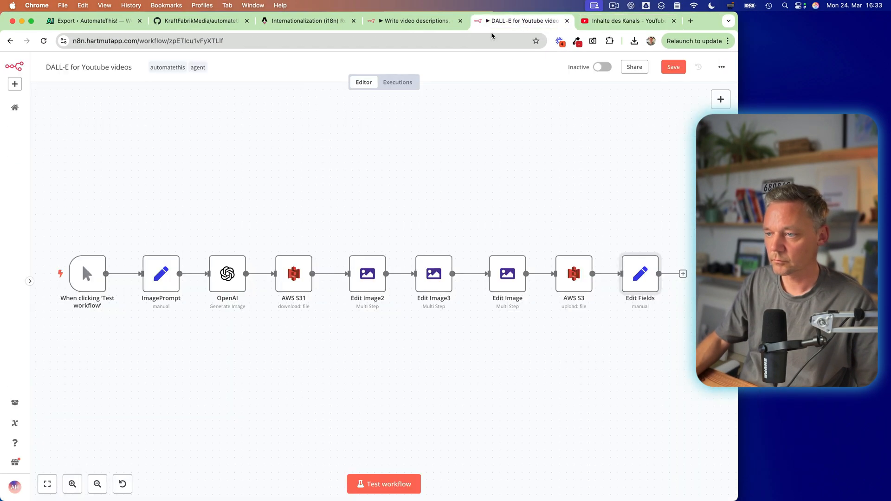
Step: Switch to n8n to bring the S3 bucket tutorial description into Untitled 19
click(415, 21)
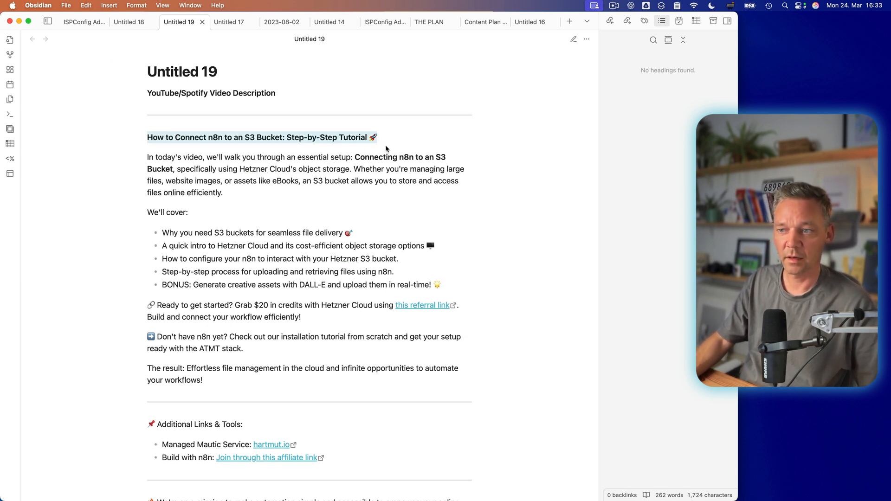
mouse_move(195, 146)
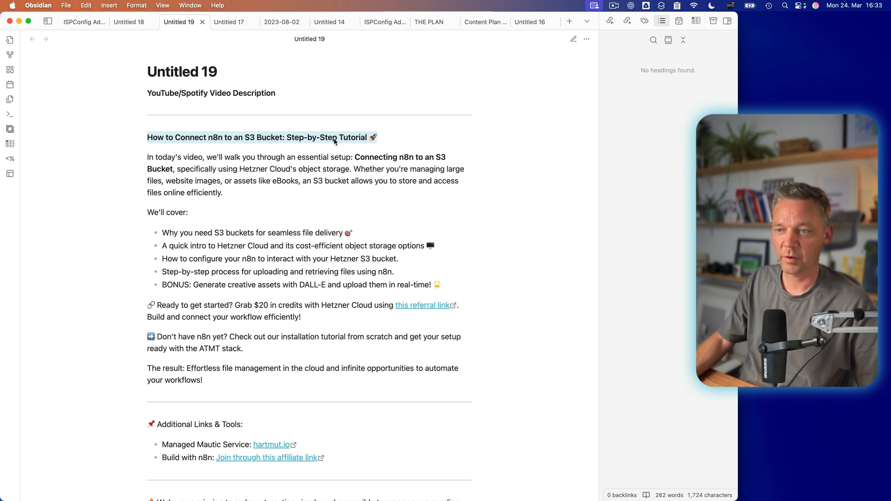
Step: Scroll the S3 tutorial note to the closing thumbnail upload paragraph, then return to n8n
scroll(down, 3)
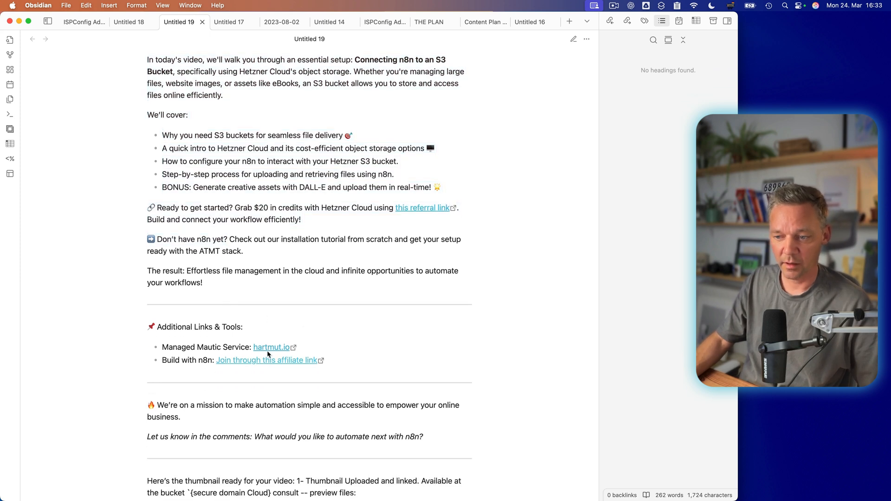
scroll(down, 3)
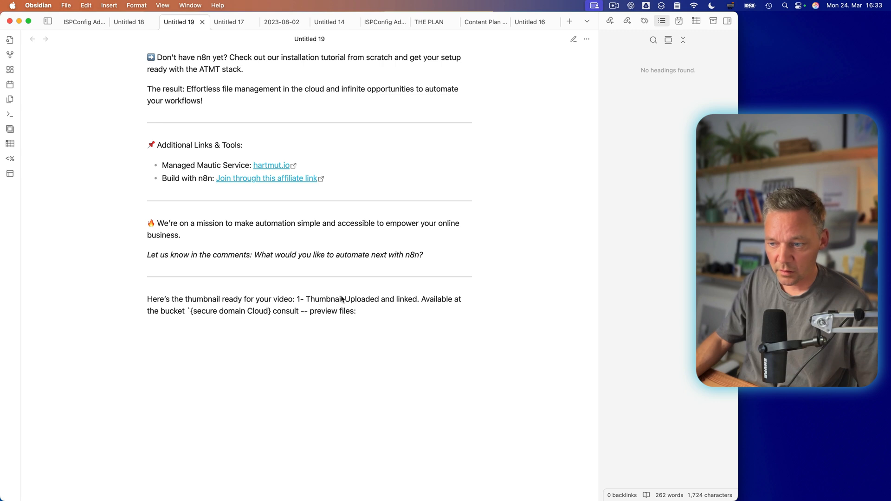
mouse_move(417, 303)
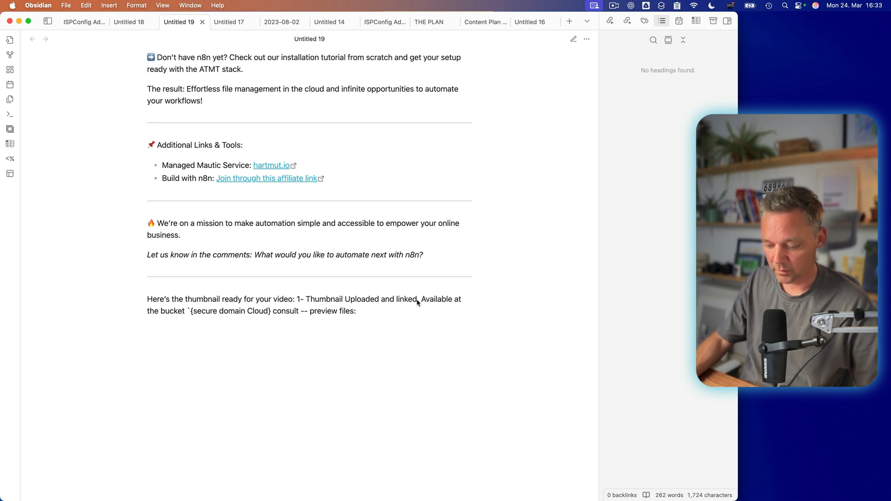
click(574, 39)
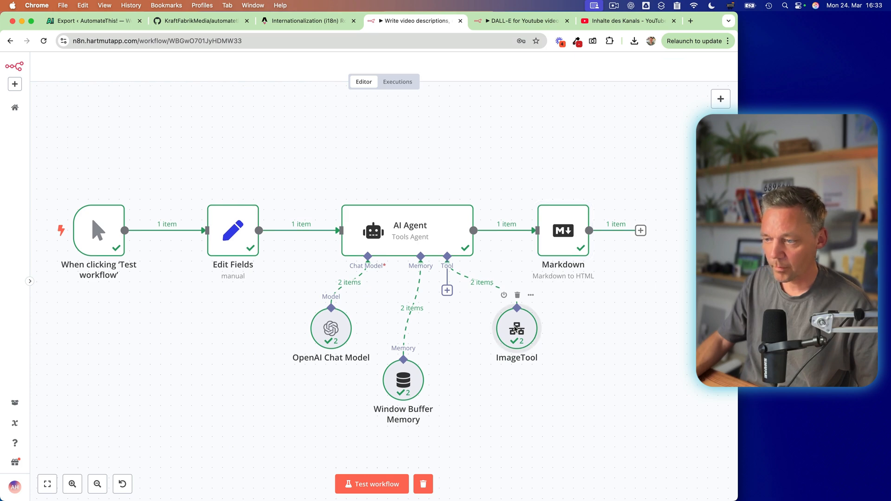
Step: Open the ImageTool run output and follow the uploaded thumbnail's S3 link
double_click(516, 327)
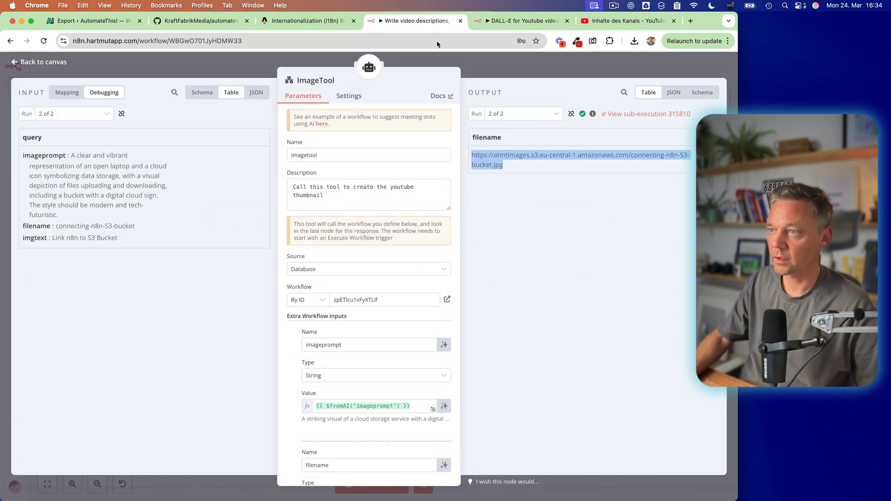
click(625, 20)
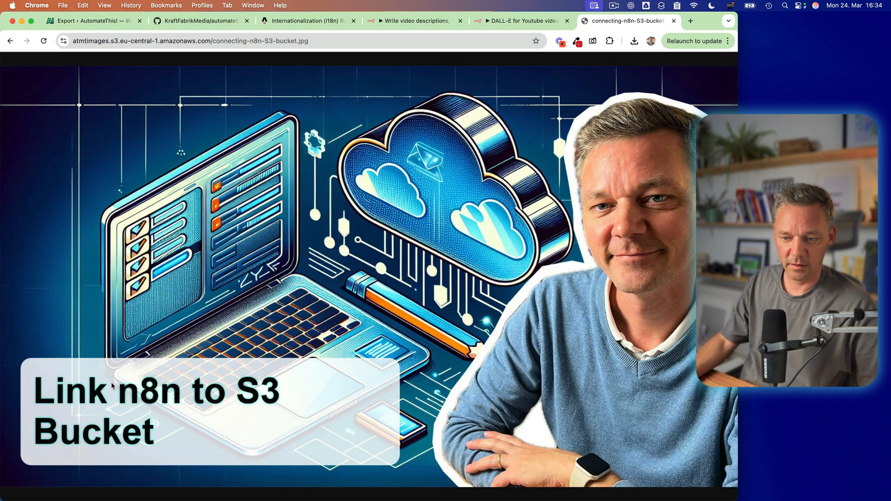
mouse_move(280, 400)
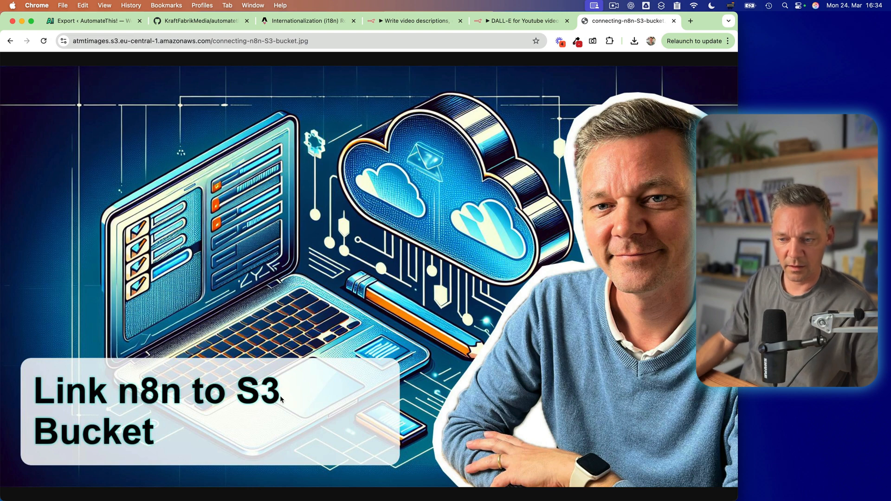
mouse_move(544, 301)
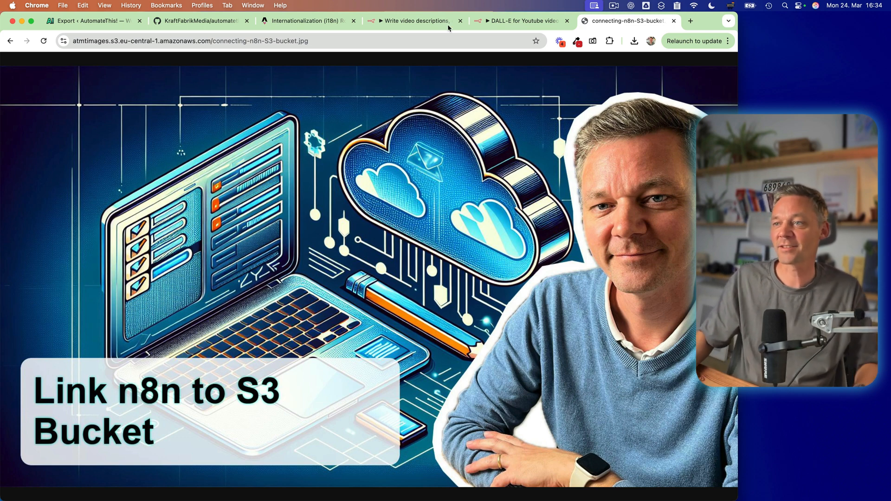
Step: After viewing the 'Link n8n to S3 Bucket' thumbnail, go back to the 'Write video descriptions' workflow
click(415, 21)
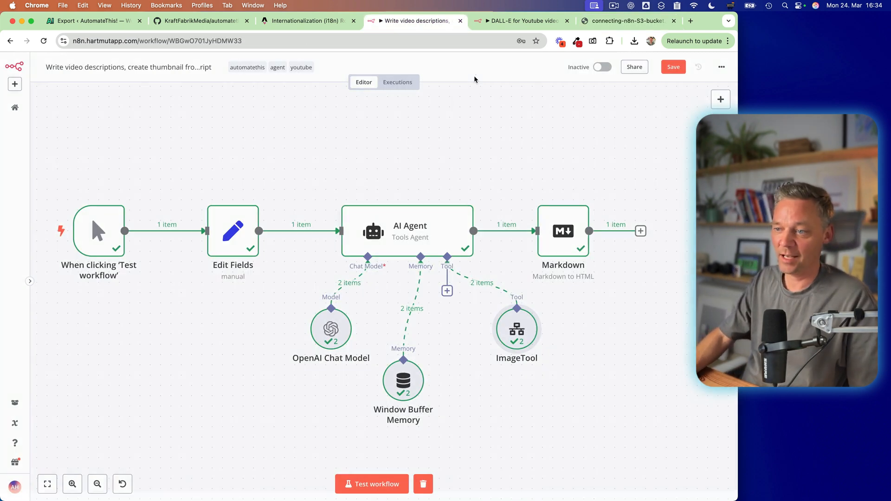